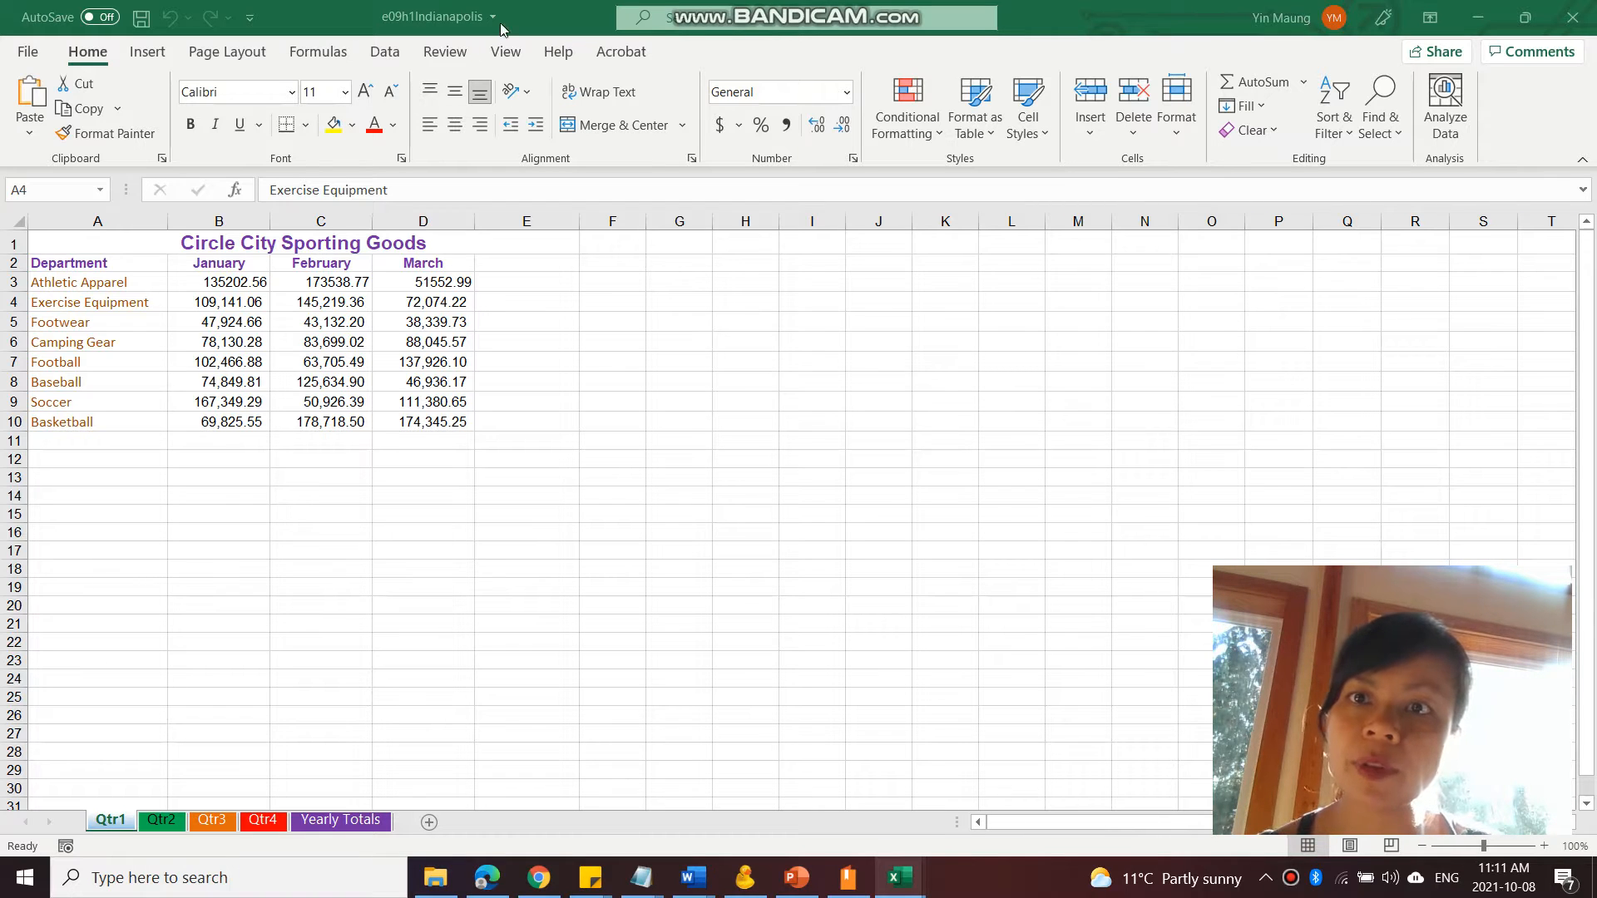
# Open a second window of the Circle City Sporting Goods workbook from the View tab
pyautogui.click(505, 51)
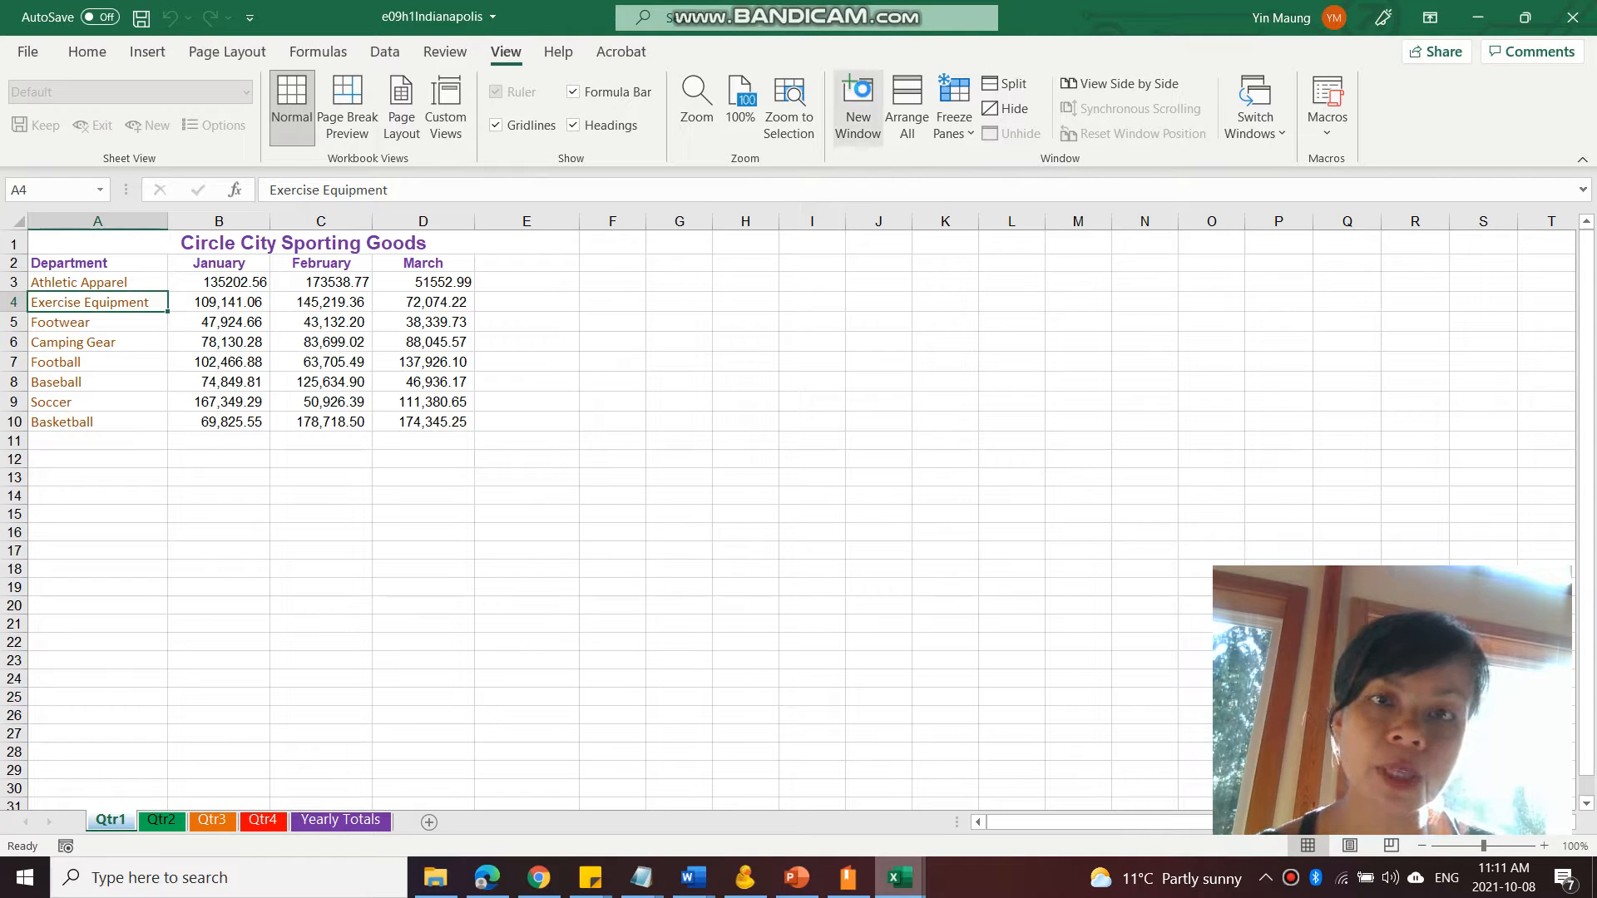
pyautogui.click(86, 51)
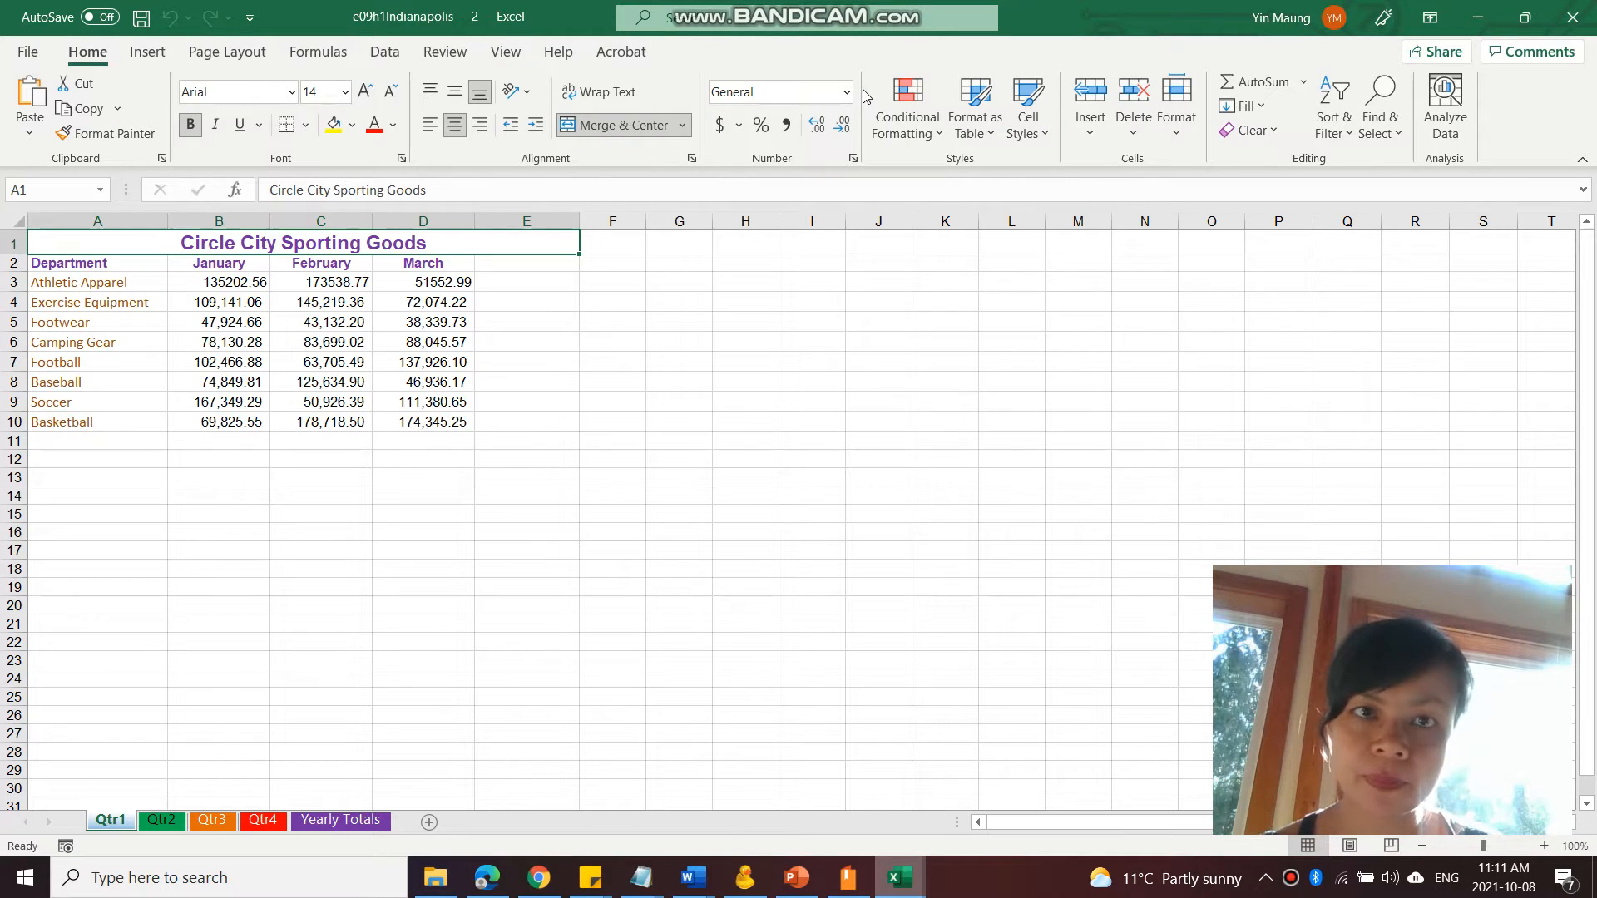
pyautogui.moveTo(897, 876)
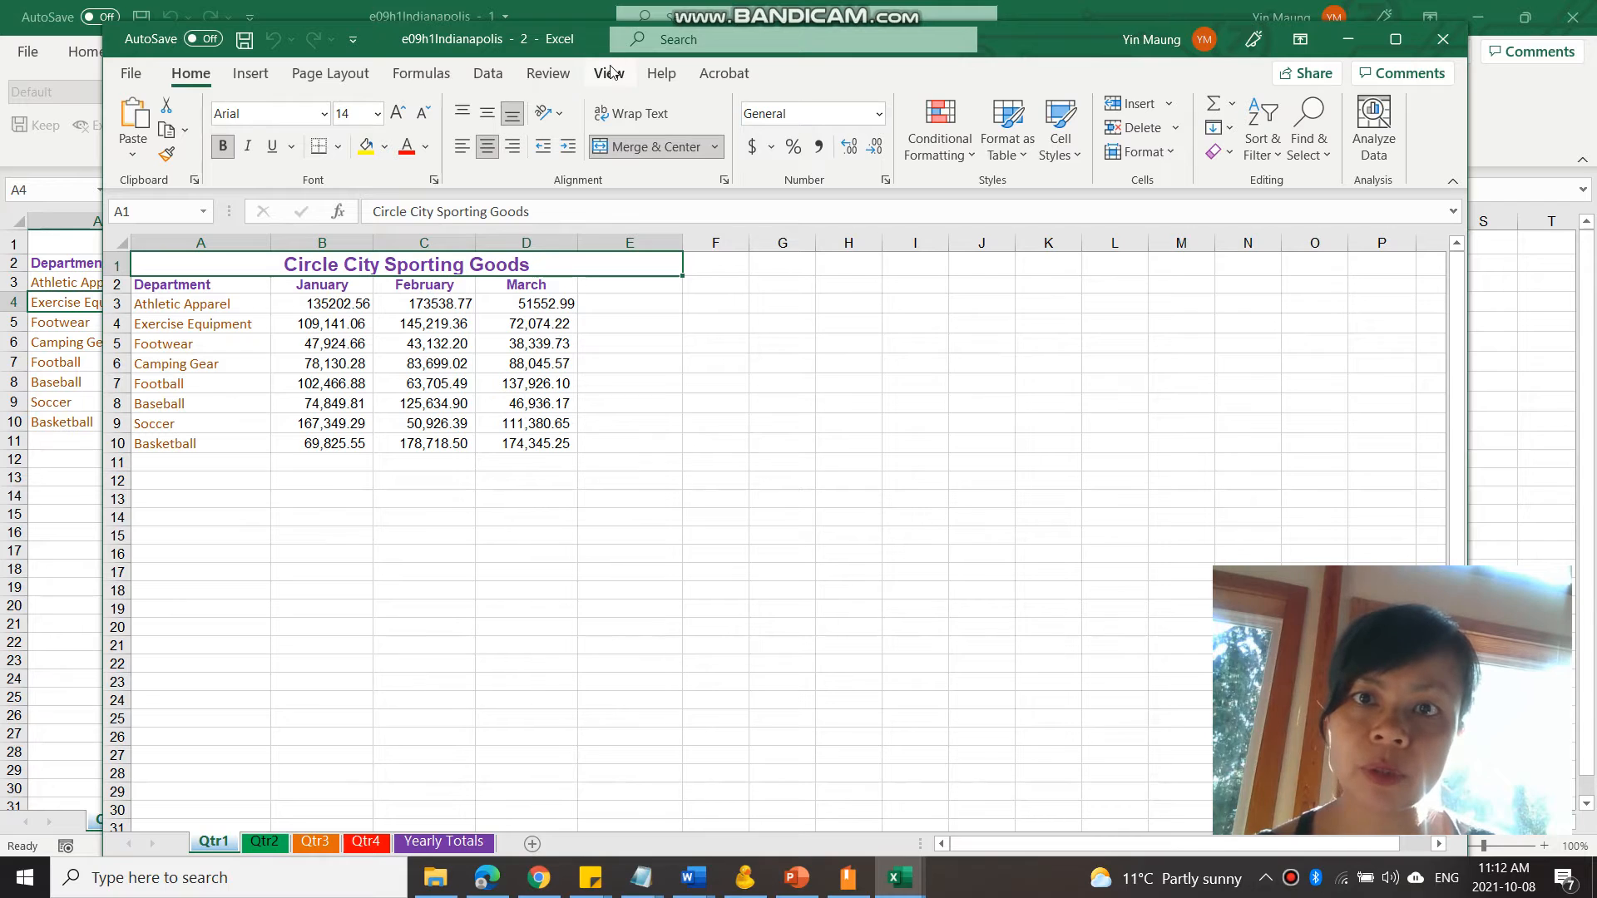
# Tile all open windows, then close the Reid Furniture workbook without saving
pyautogui.click(607, 72)
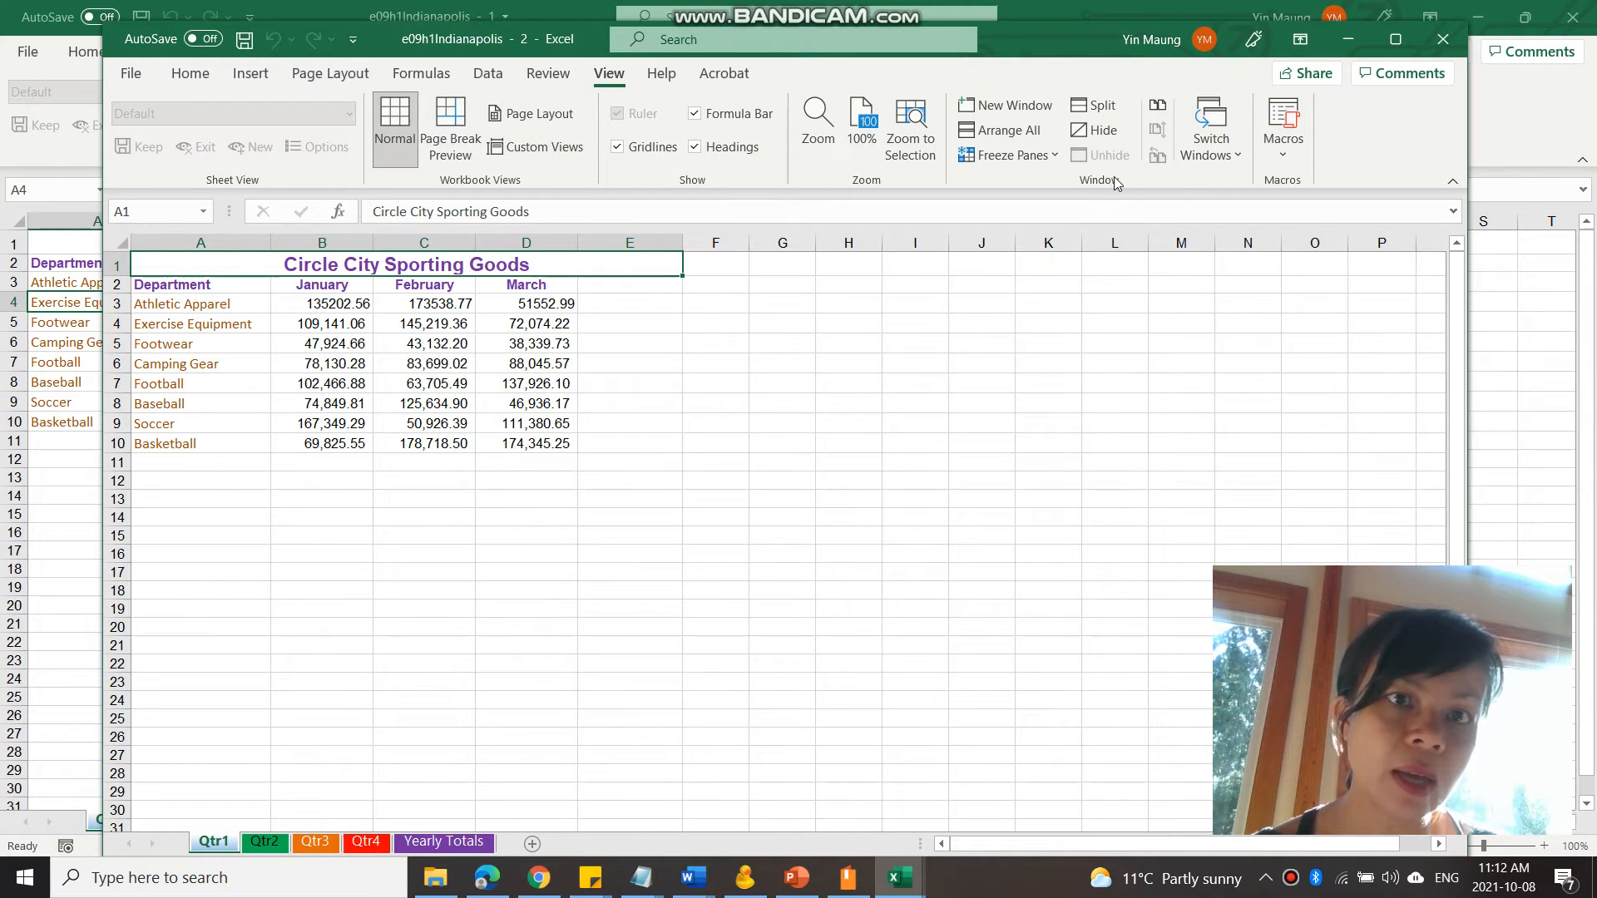
pyautogui.moveTo(1008, 129)
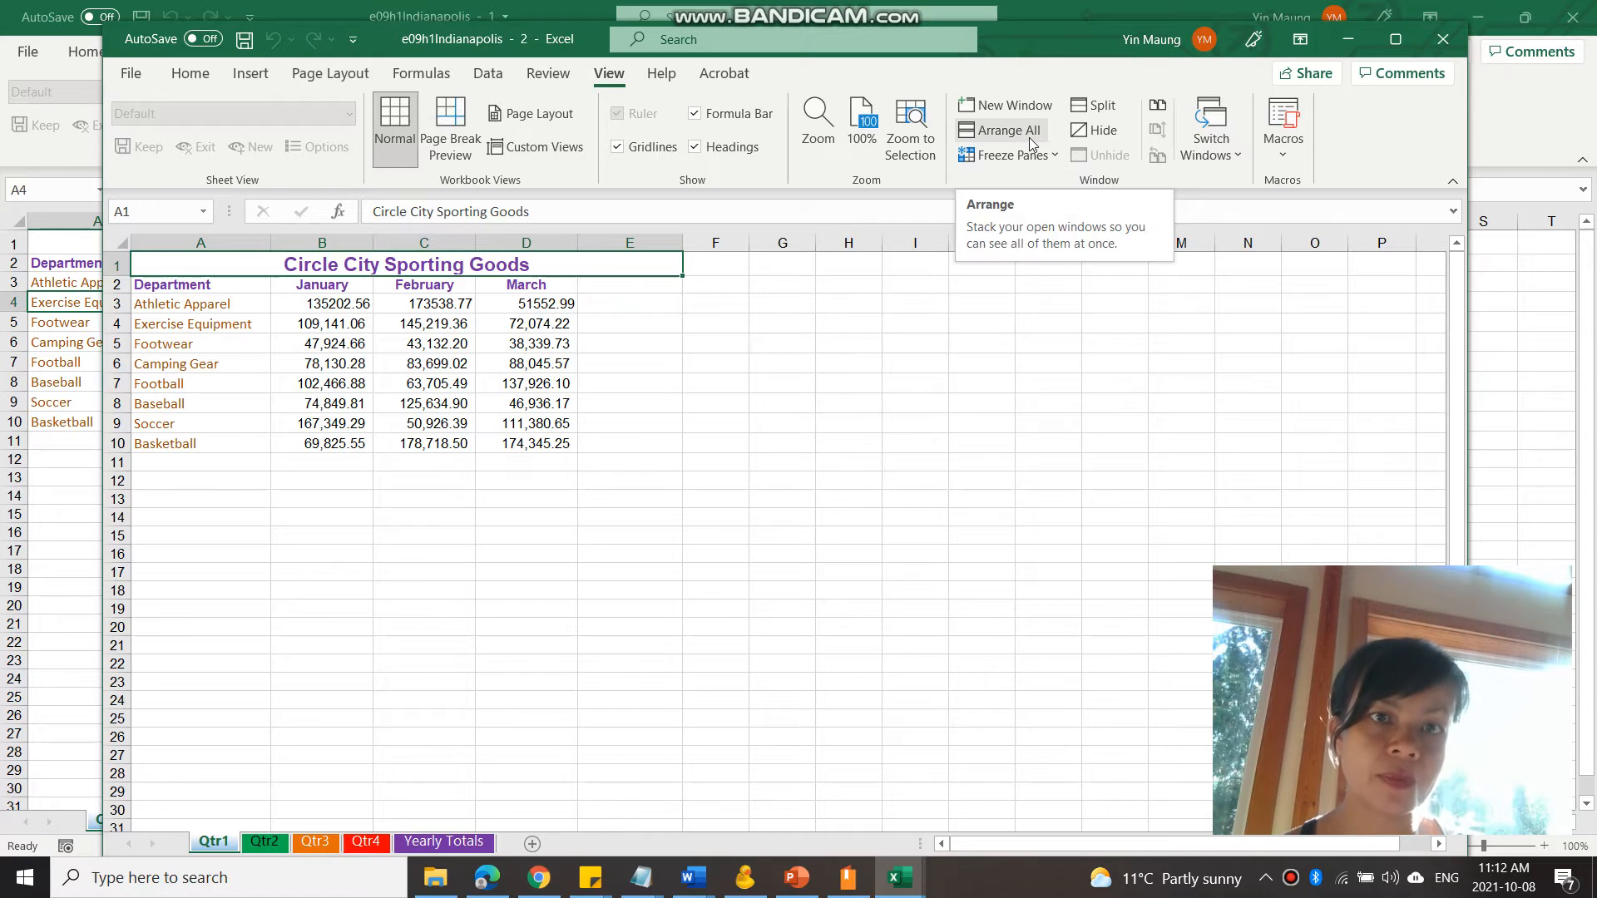
pyautogui.click(1002, 130)
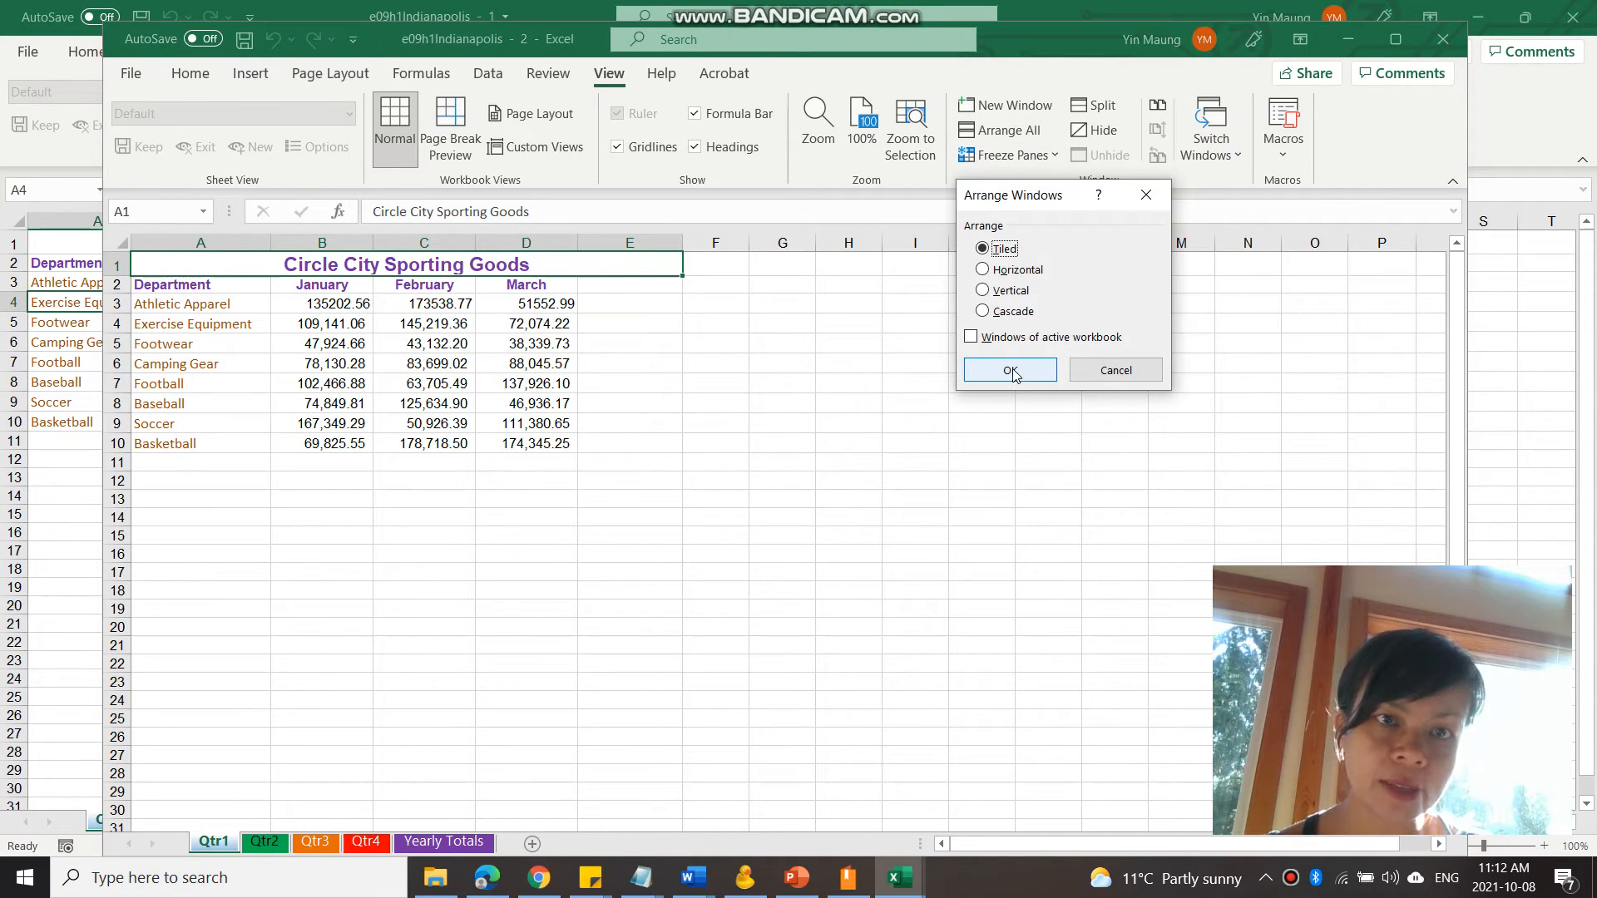
pyautogui.click(1009, 369)
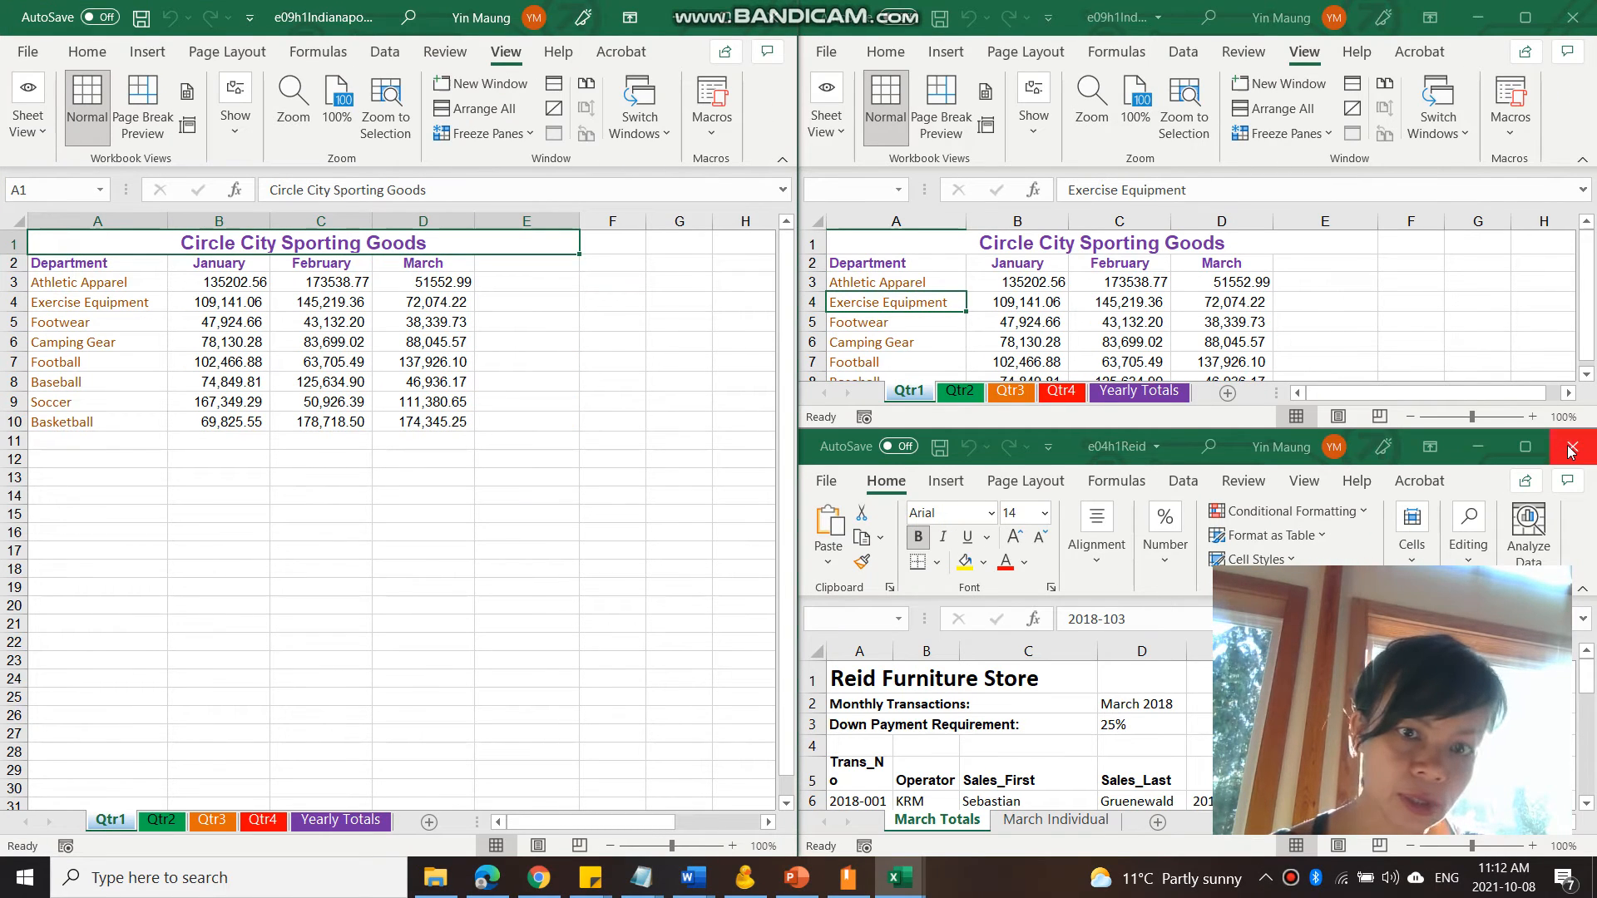
pyautogui.click(1569, 448)
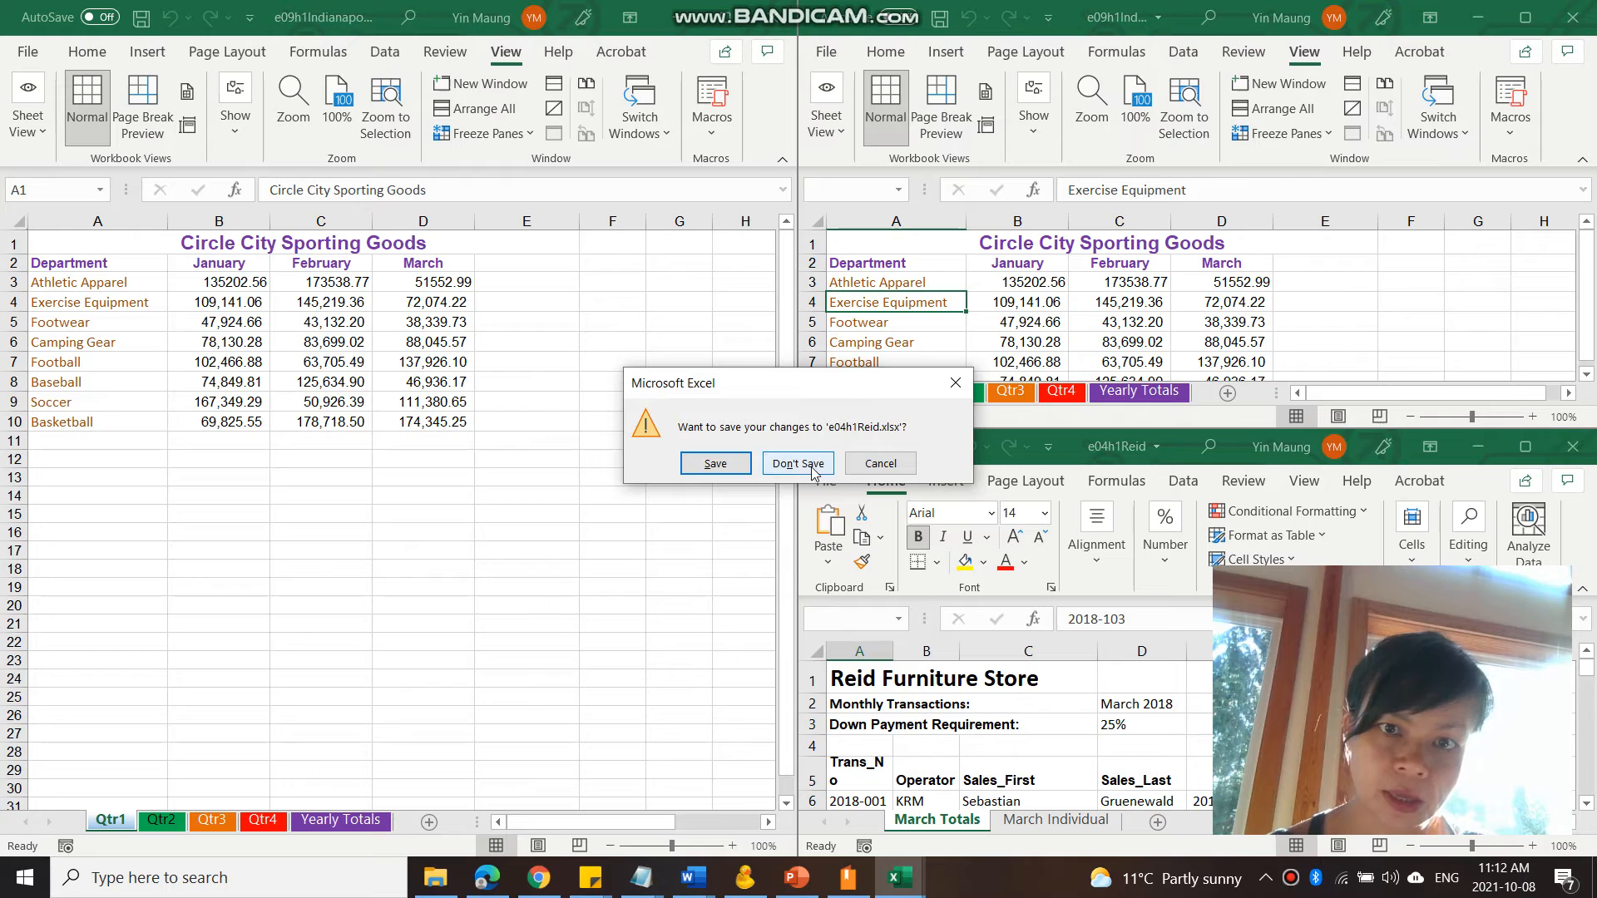
pyautogui.click(796, 463)
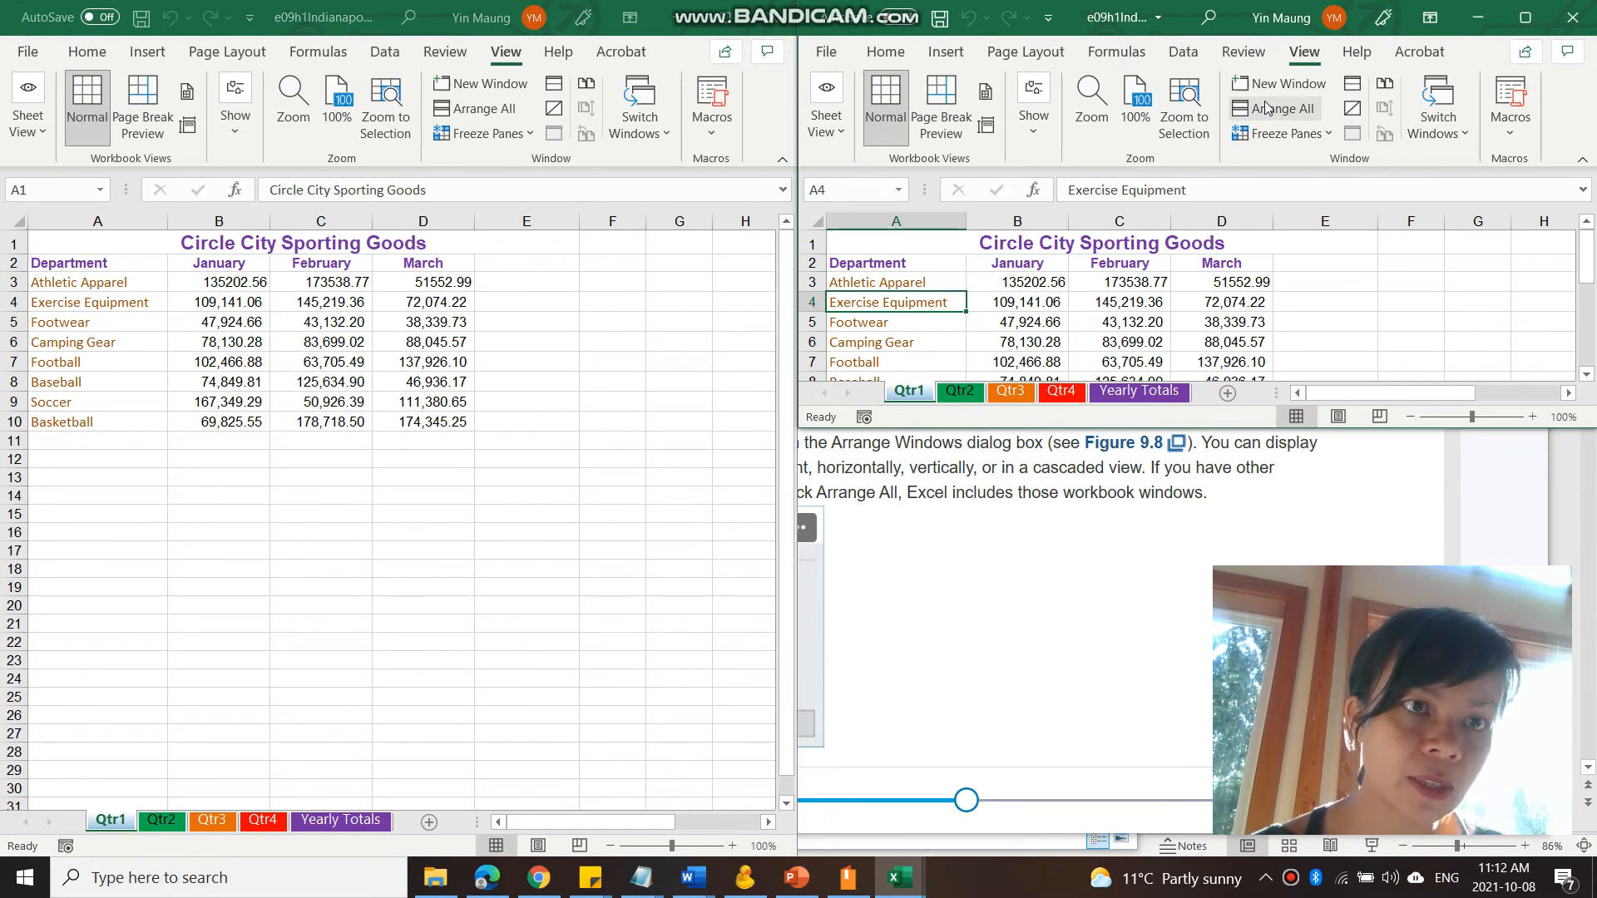
# Re-apply the Tiled arrangement so both Circle City windows sit side by side
pyautogui.click(1283, 109)
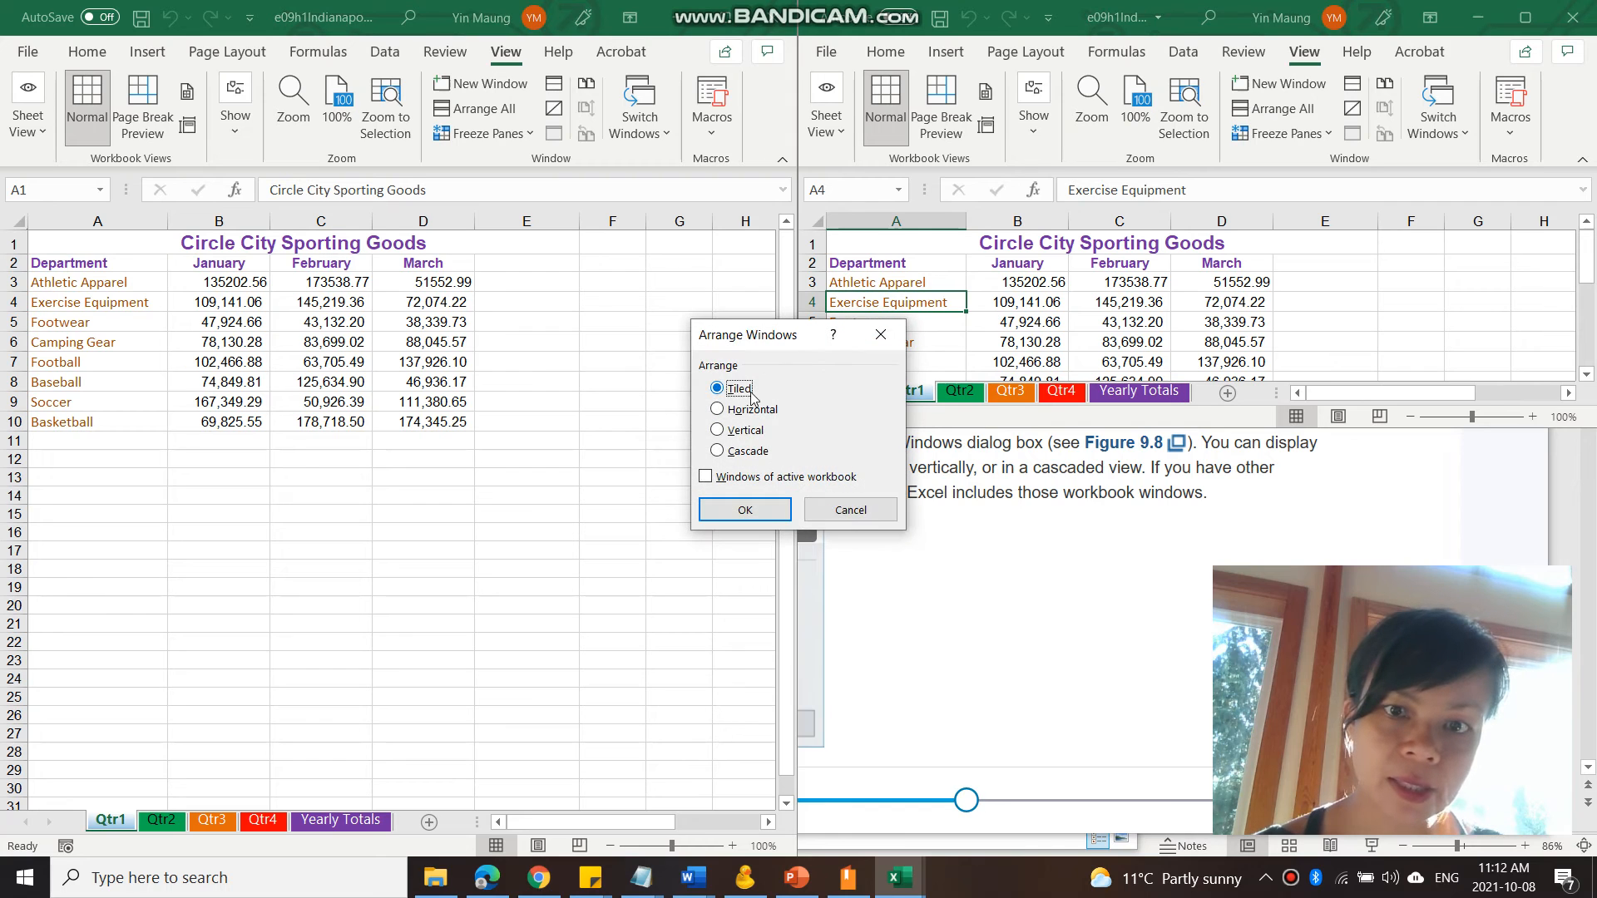
pyautogui.click(743, 509)
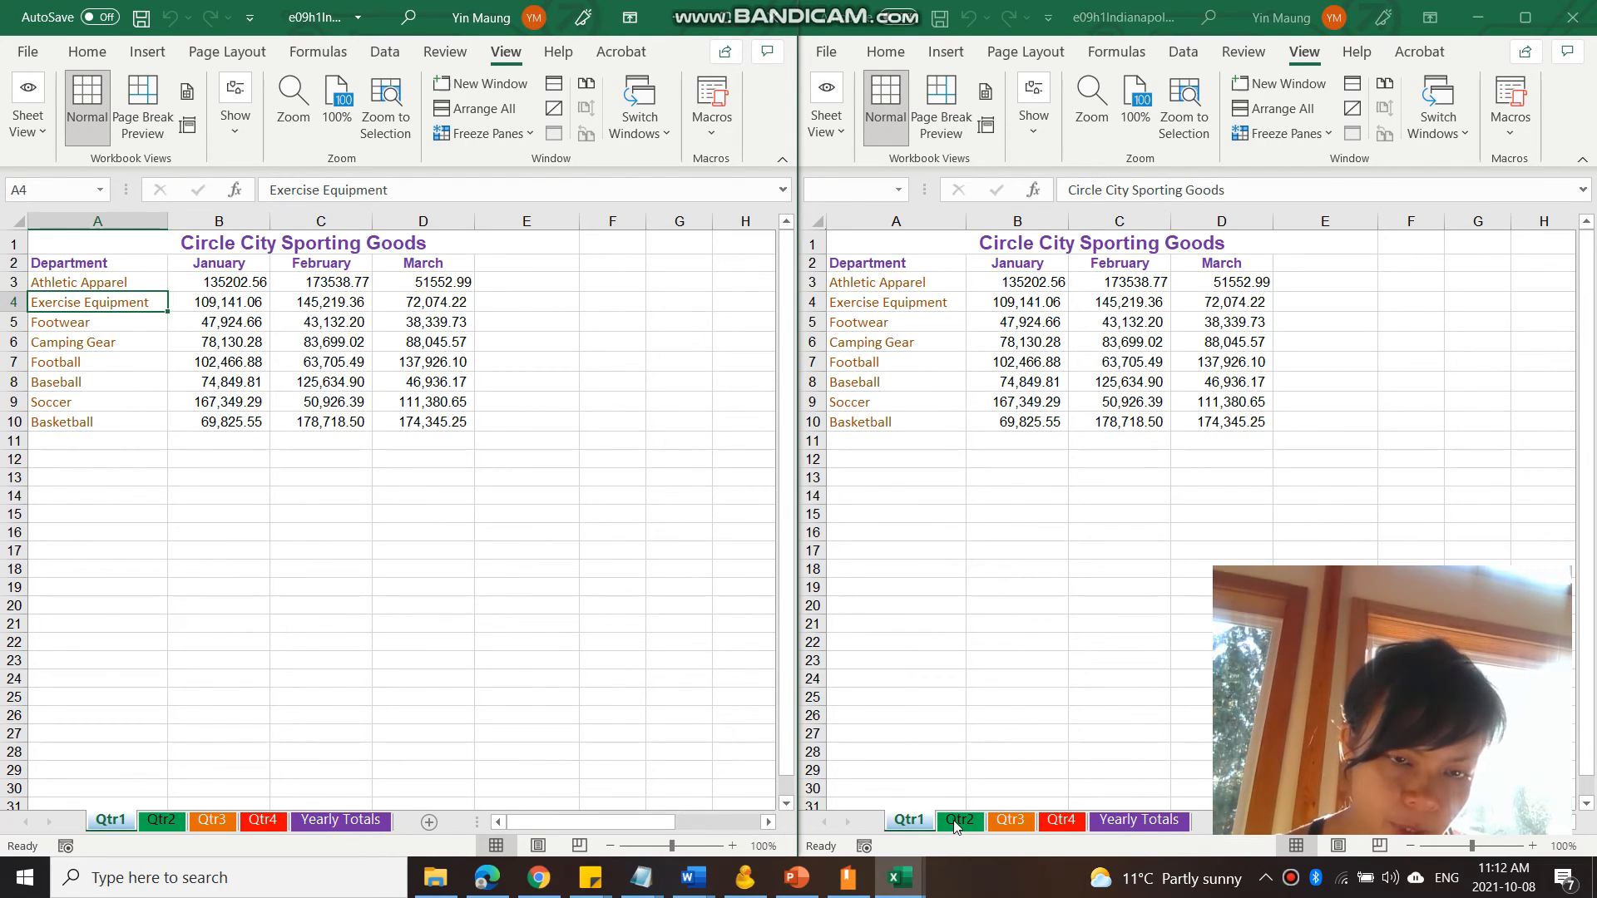
# Switch the right-hand window to the Qtr2 sheet
pyautogui.click(894, 242)
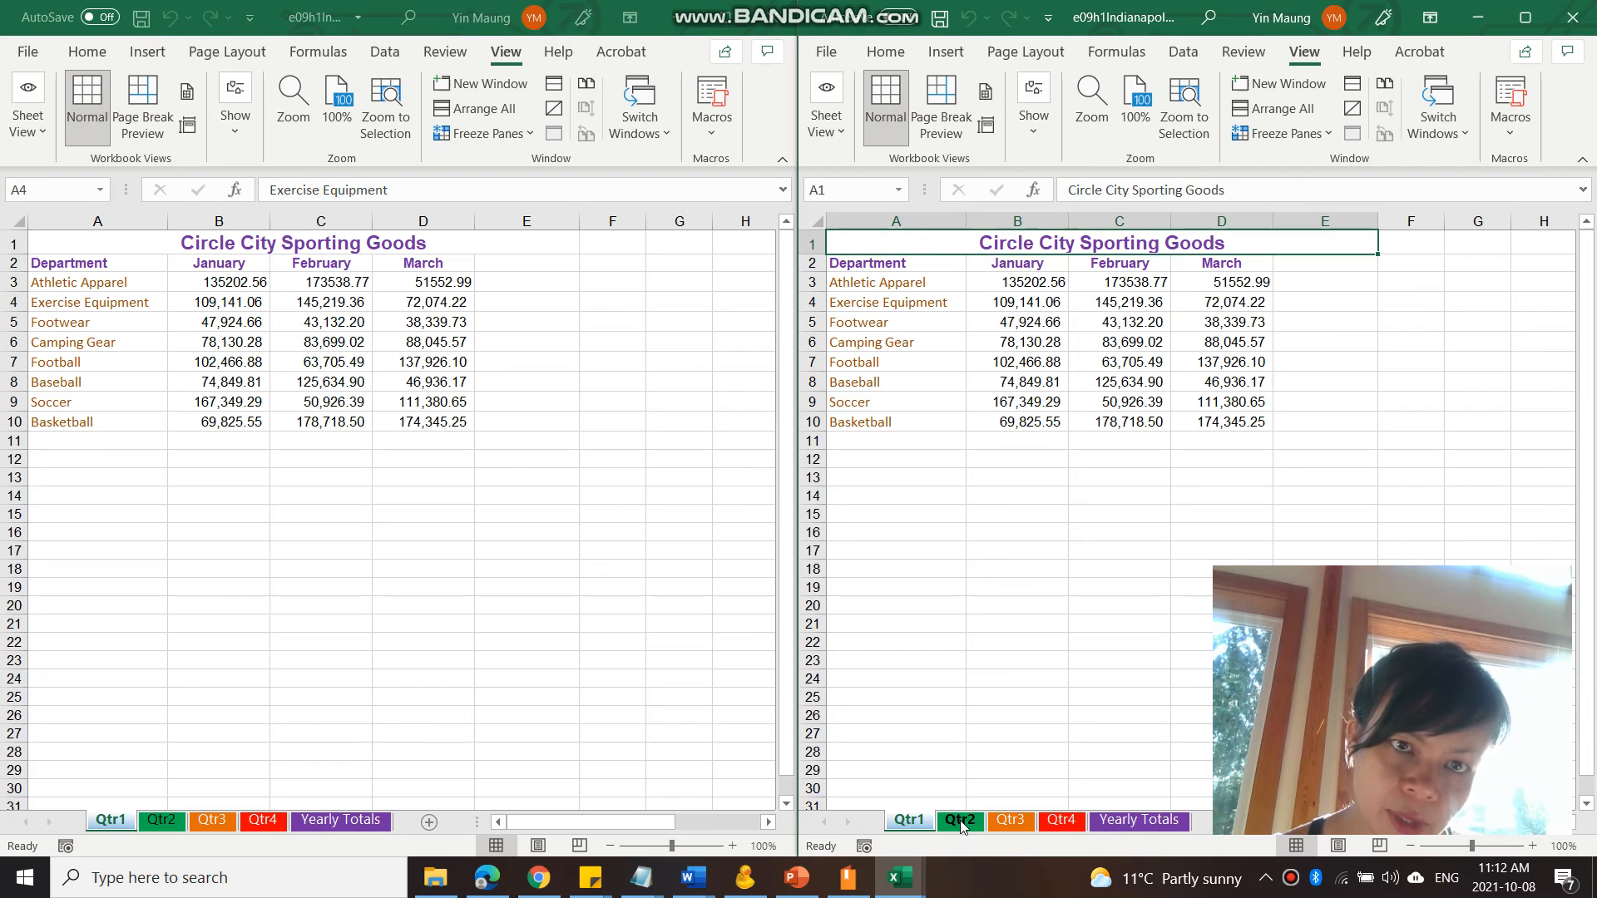
pyautogui.click(958, 820)
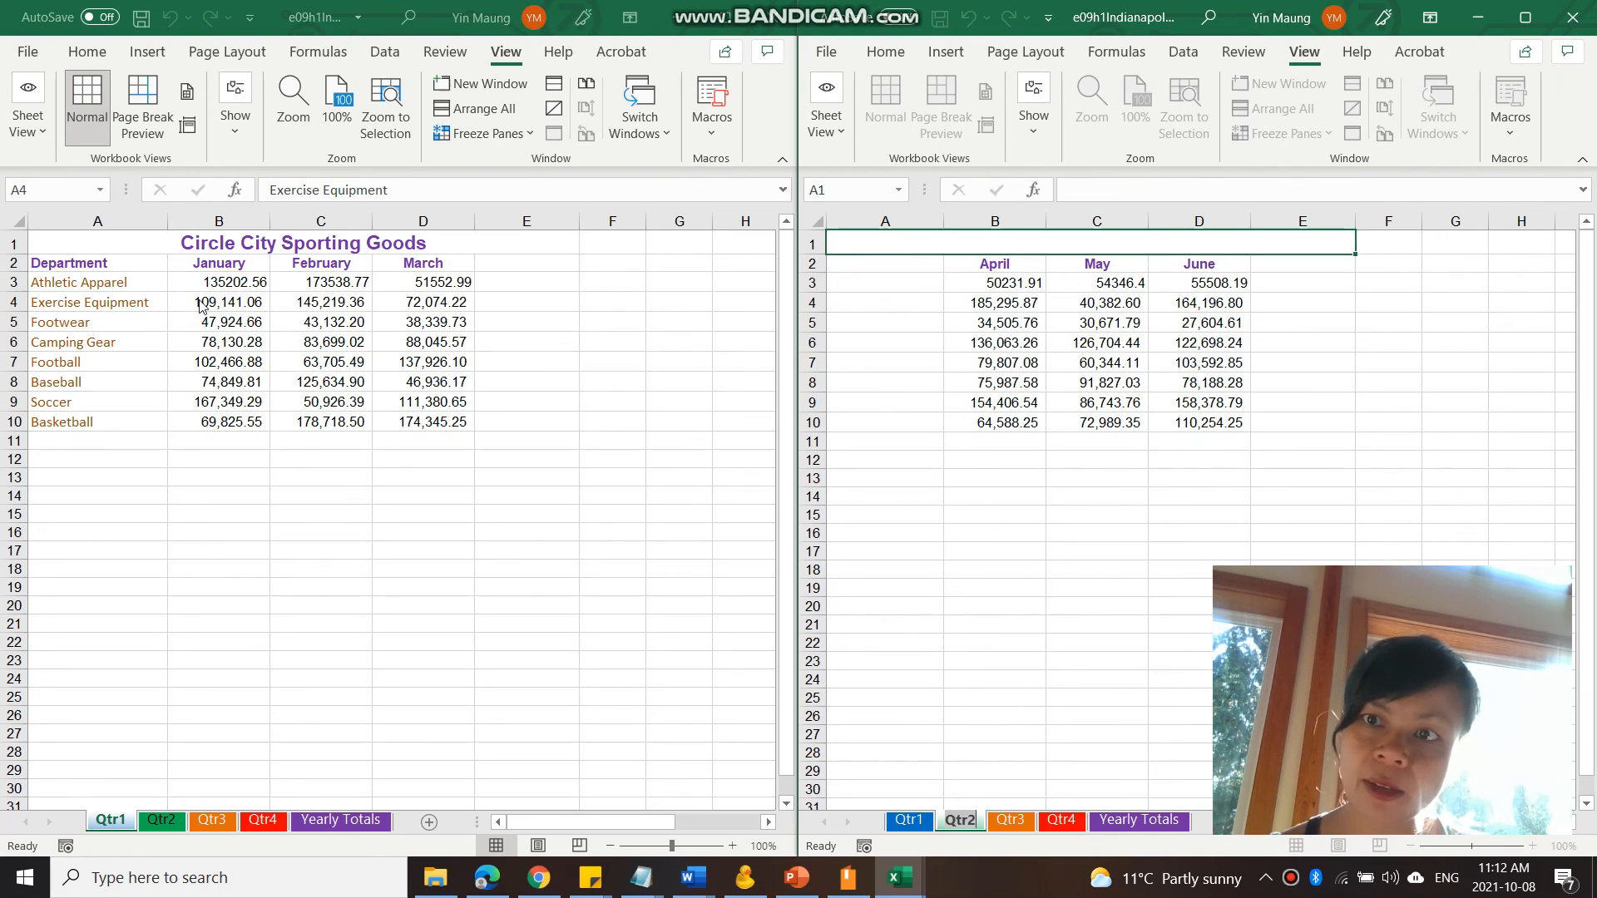
pyautogui.moveTo(709, 323)
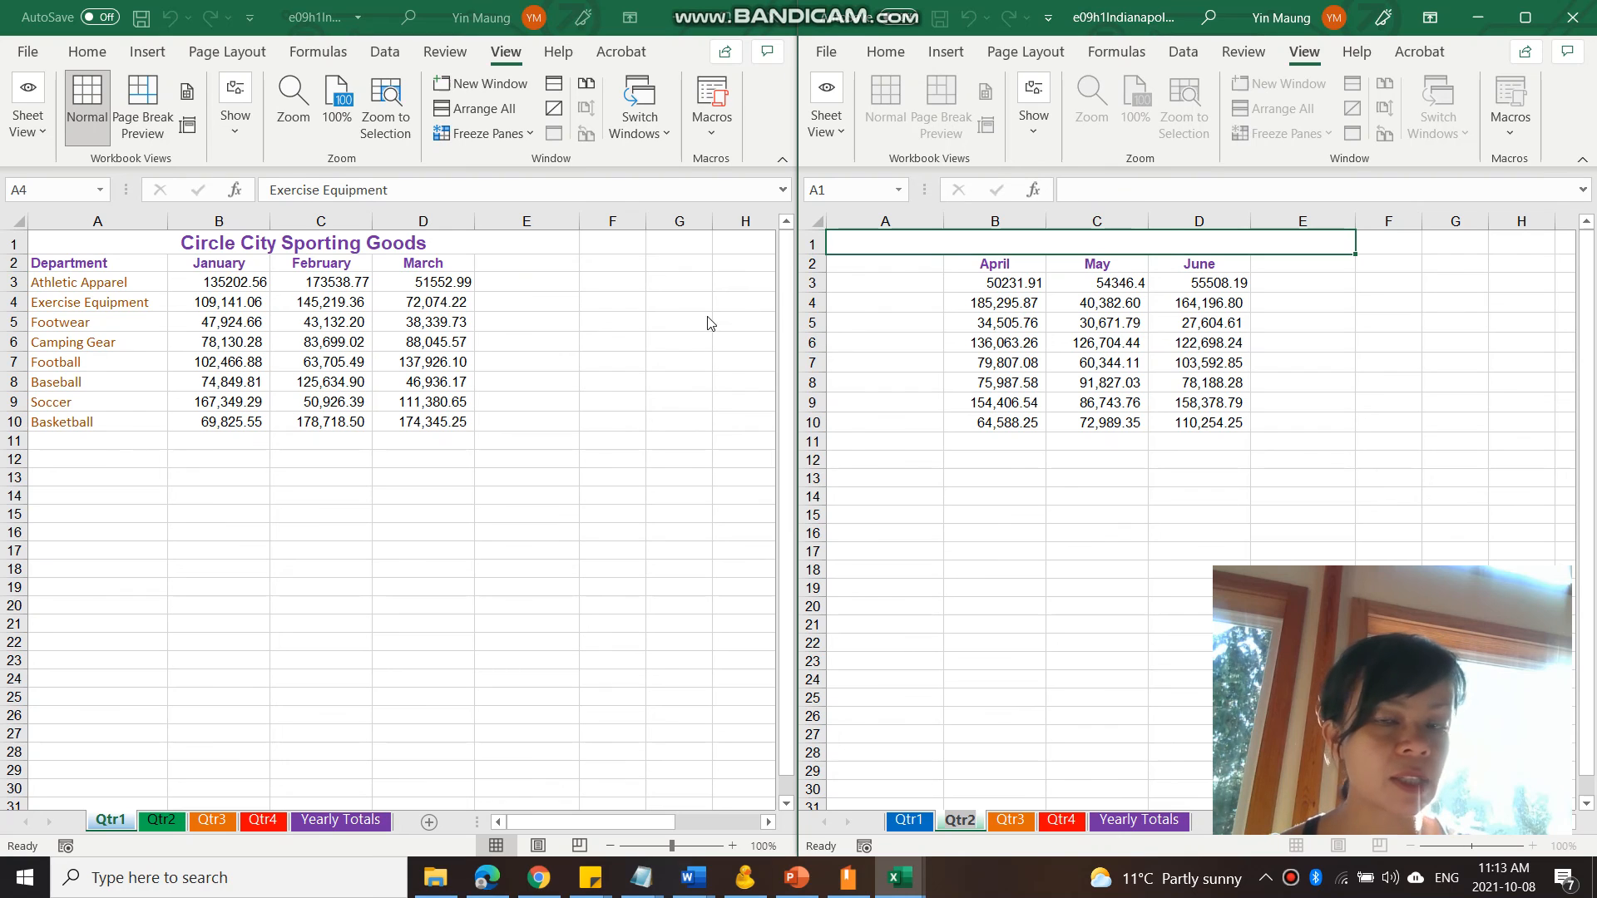
pyautogui.moveTo(200, 435)
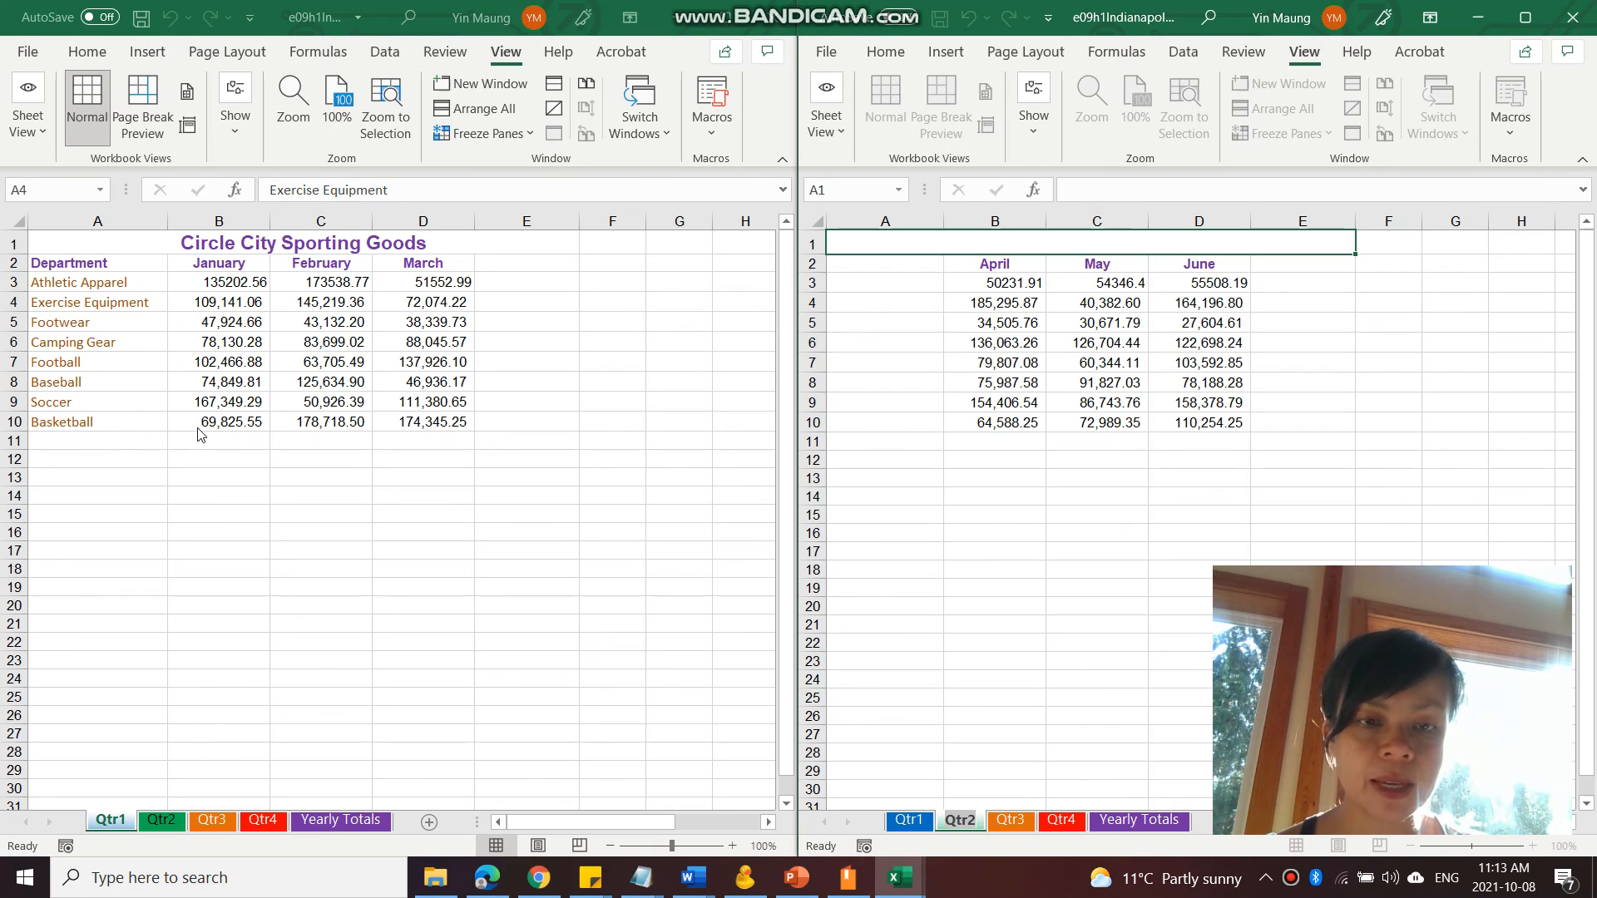